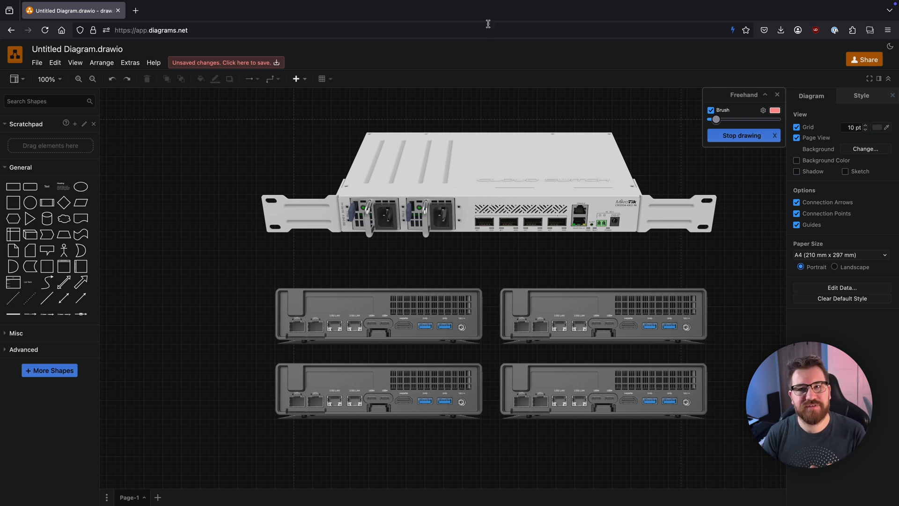
mouse_move(488, 26)
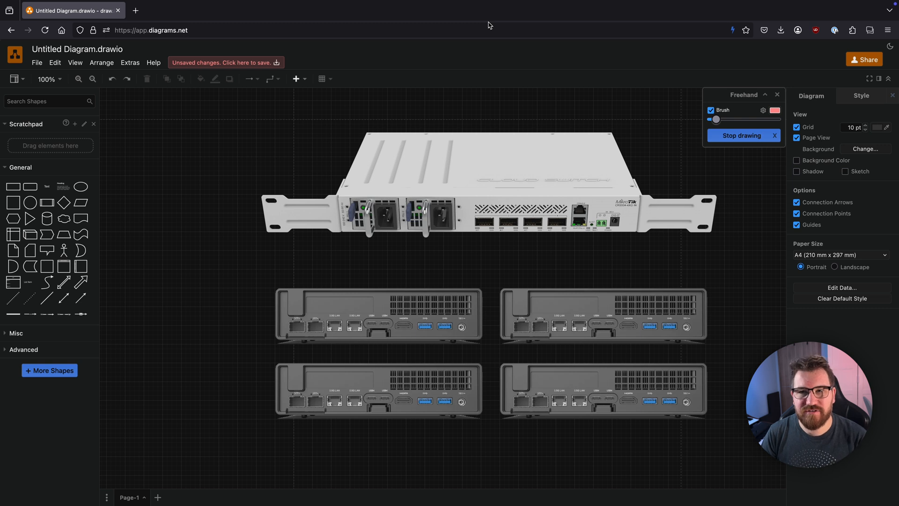
Circle the switch's first port and draw red cables to the top-left, bottom-left, top-right and bottom-right mini PCs.
left_click_drag(485, 221, 504, 232)
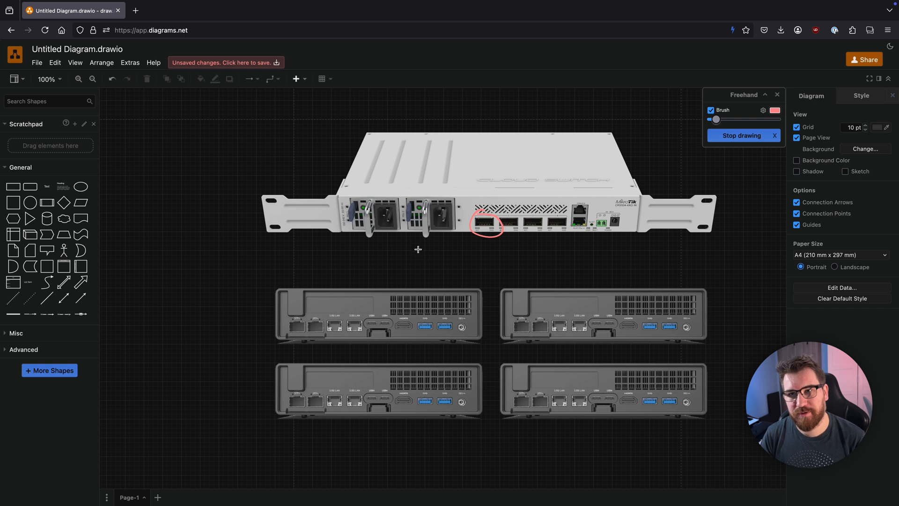
mouse_move(417, 253)
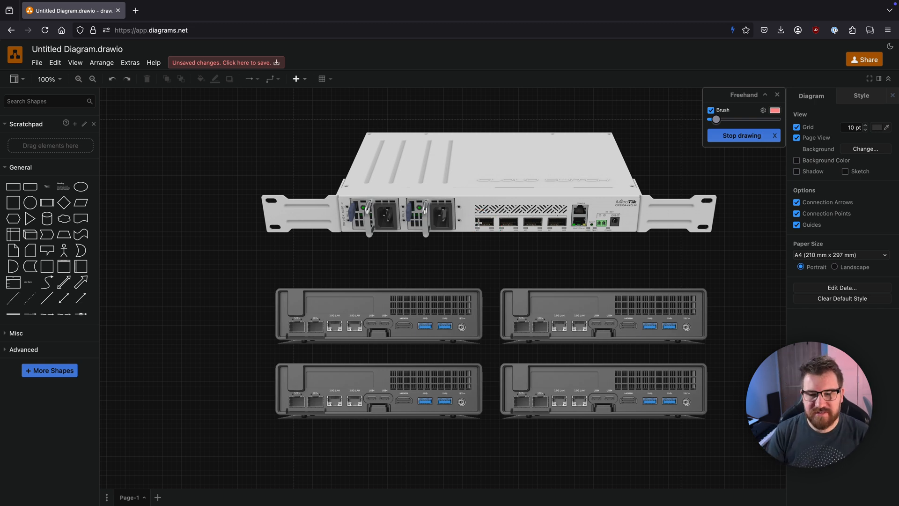
left_click_drag(478, 226, 292, 295)
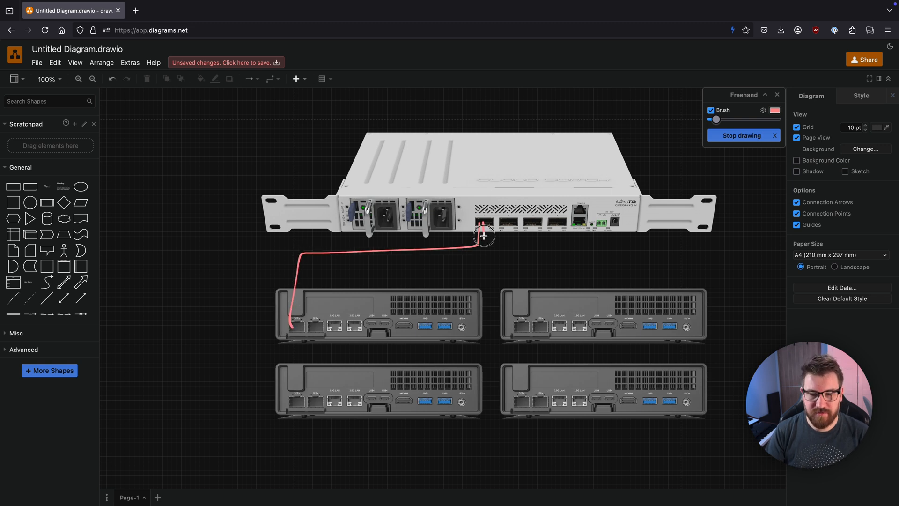
left_click_drag(482, 238, 298, 346)
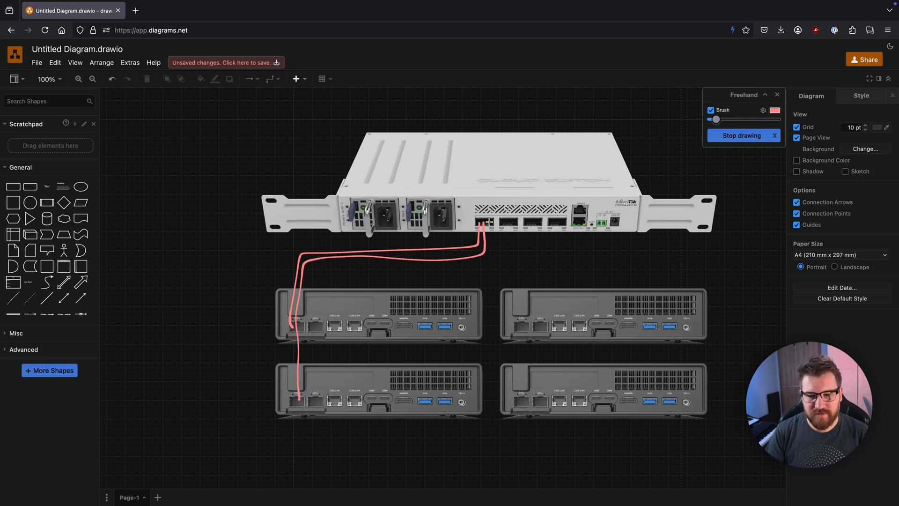
left_click_drag(487, 227, 515, 329)
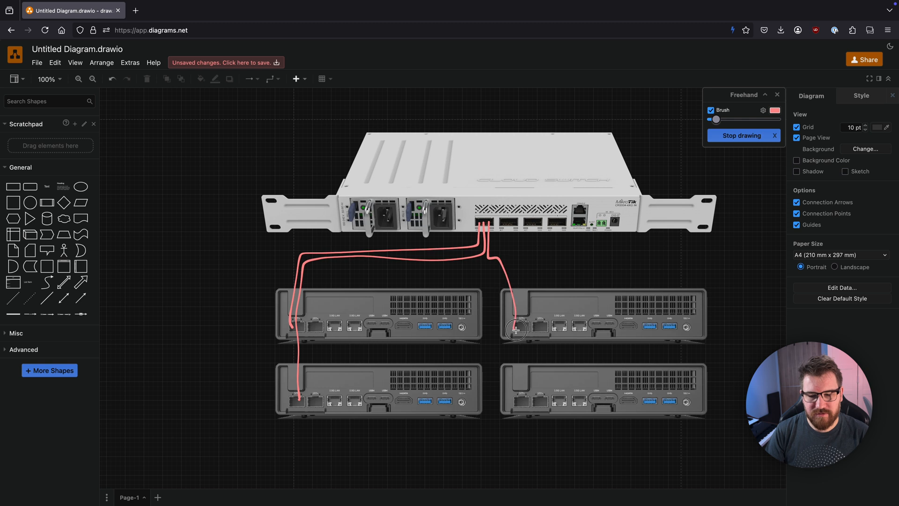
left_click_drag(515, 330, 519, 393)
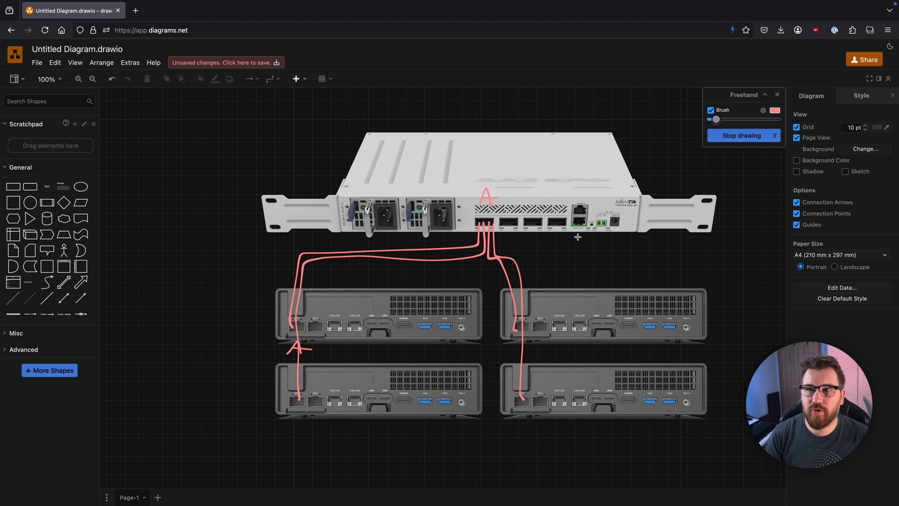
Switch the brush to blue and draw the B cables from the switch to the mini PCs.
left_click(775, 110)
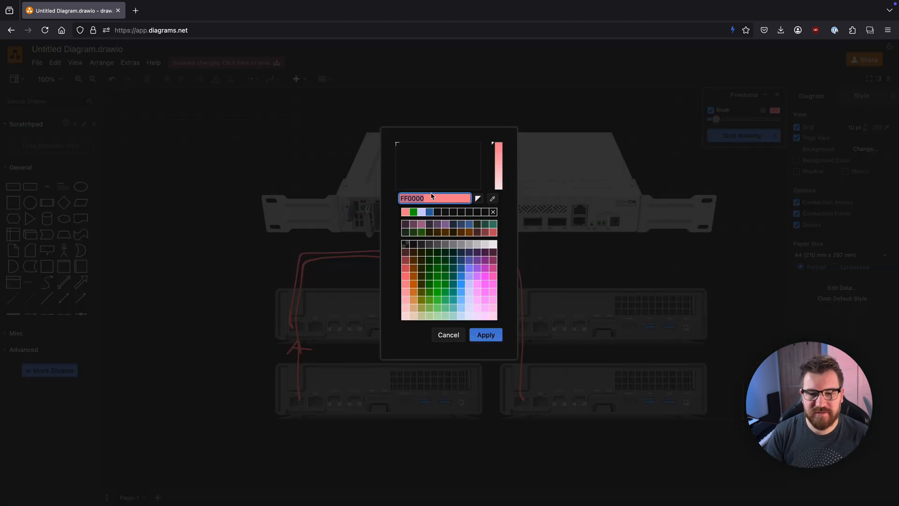
left_click(485, 334)
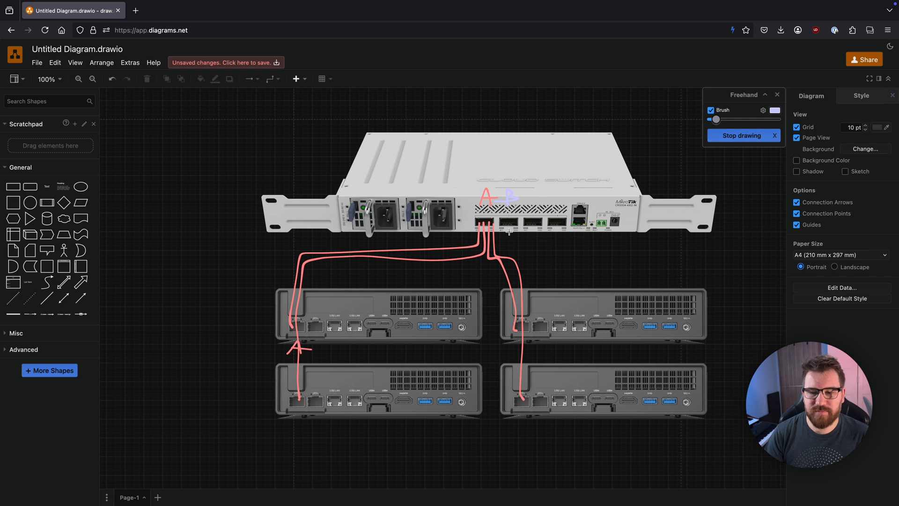
left_click_drag(505, 230, 390, 266)
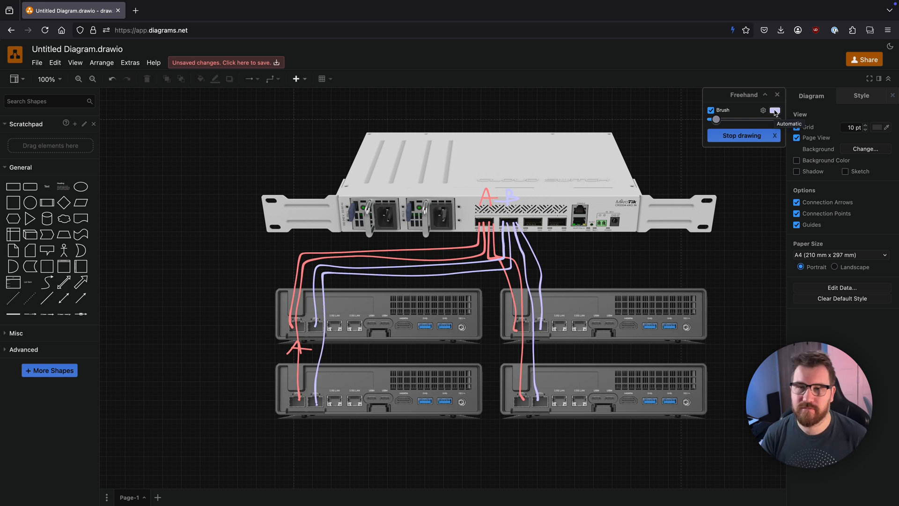
left_click(774, 109)
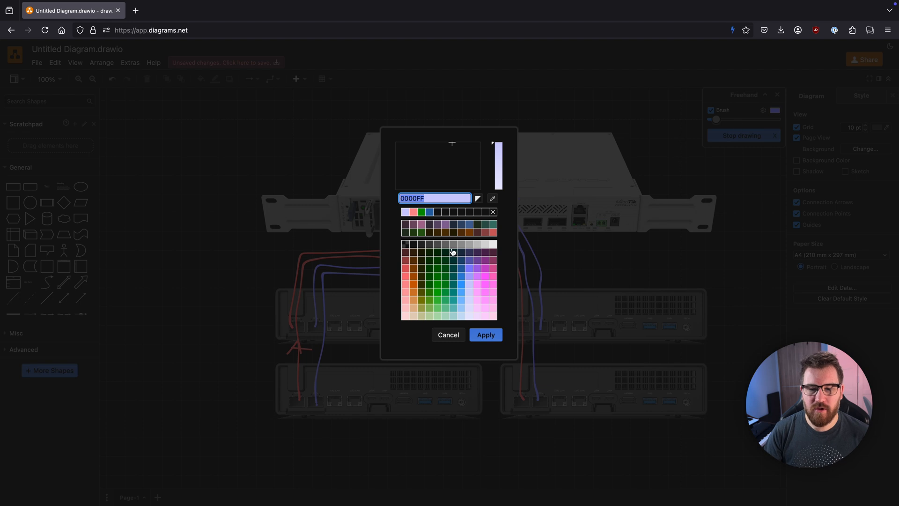
With a green brush, draw uplink arrows from the switch rightward, then stop freehand drawing.
left_click(485, 335)
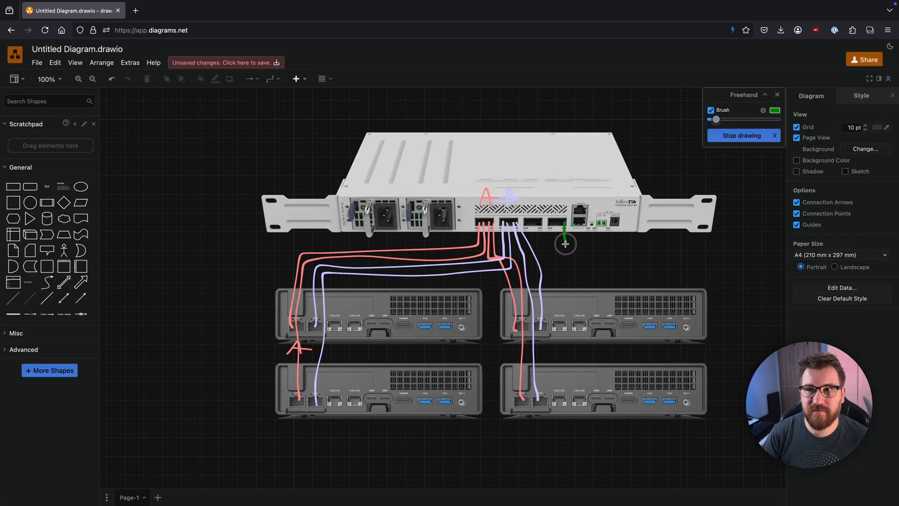
left_click_drag(565, 244, 682, 250)
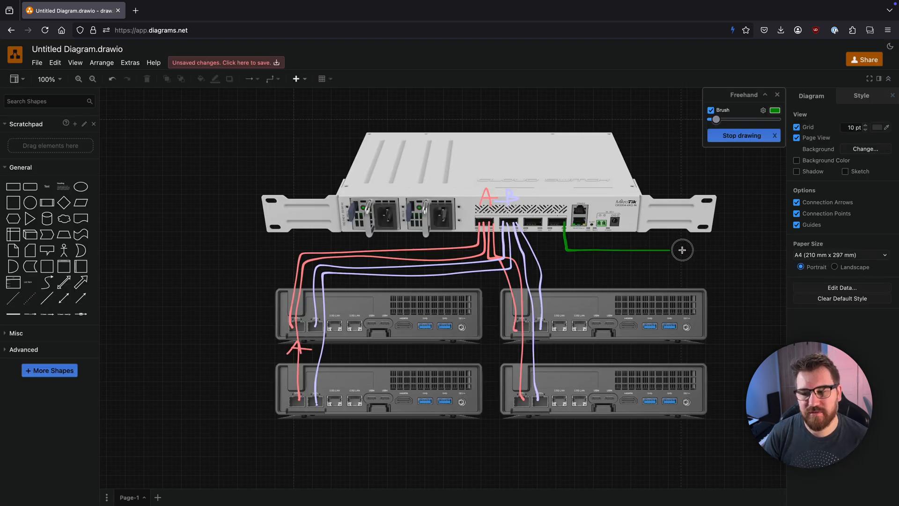
left_click_drag(682, 250, 756, 253)
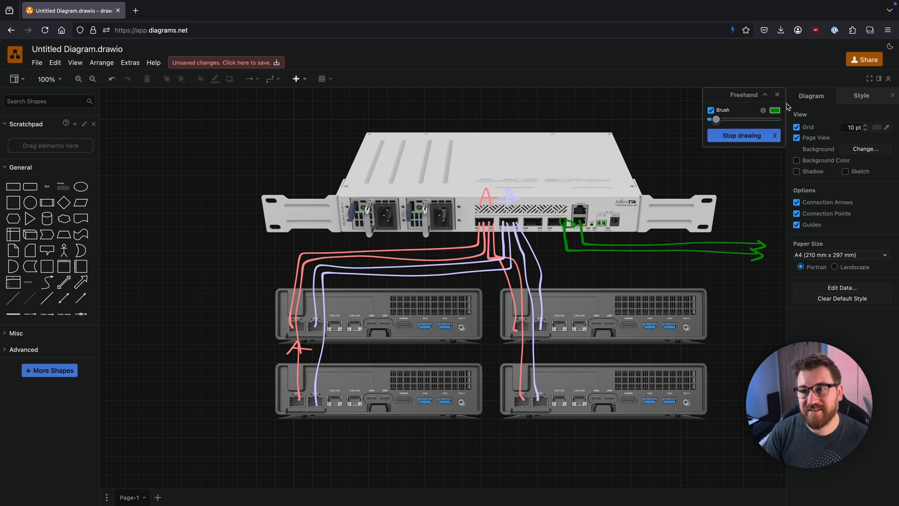
left_click(774, 110)
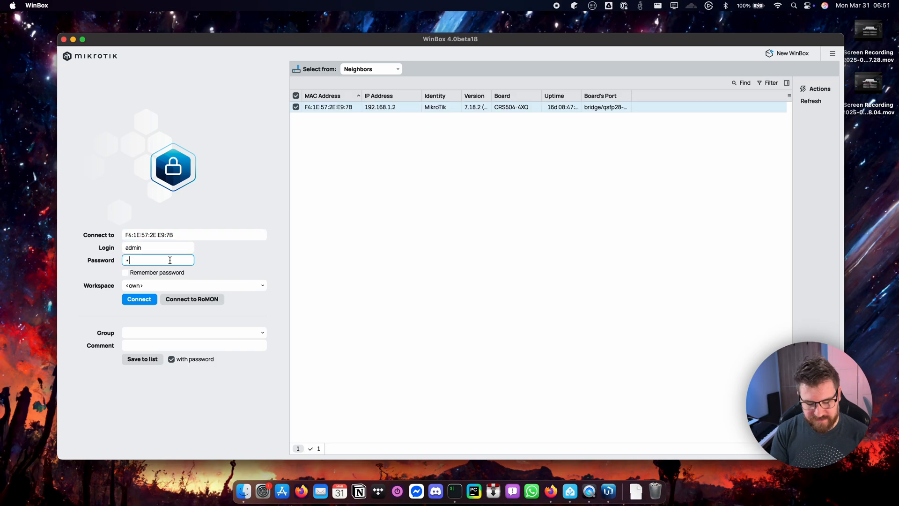
Connect to the CRS504-4XQ switch and select the qsfp28-2-4 interface.
left_click(139, 299)
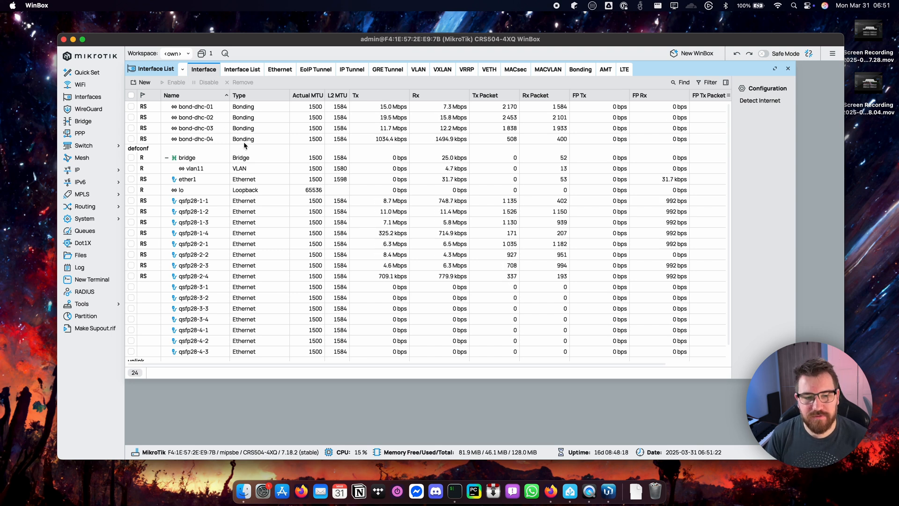
left_click(130, 275)
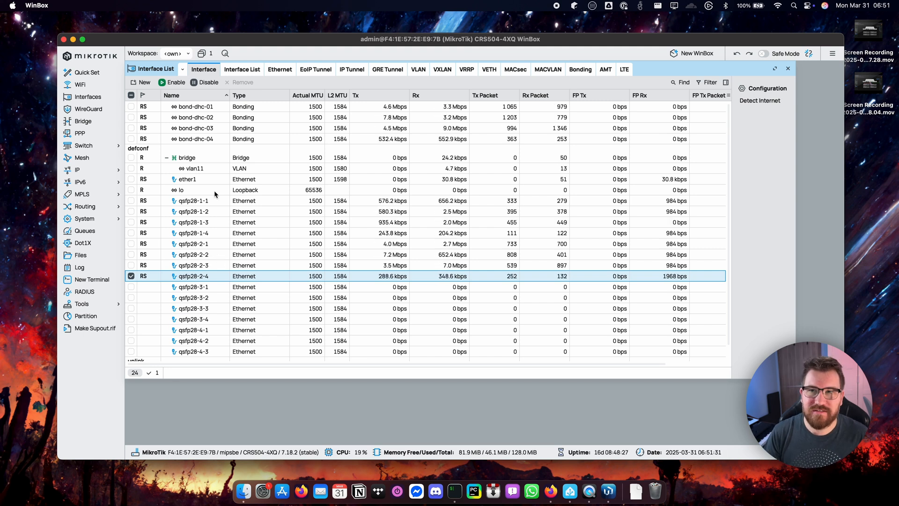
double_click(195, 107)
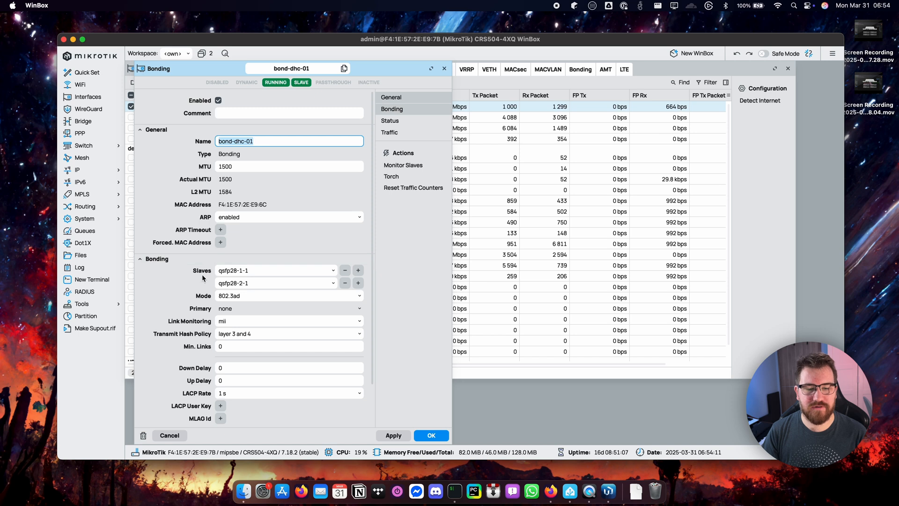
mouse_move(229, 273)
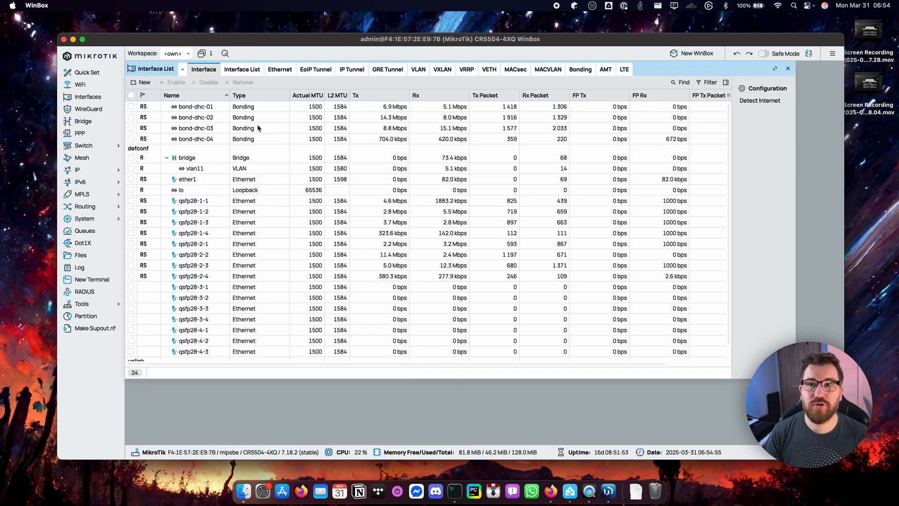
double_click(194, 128)
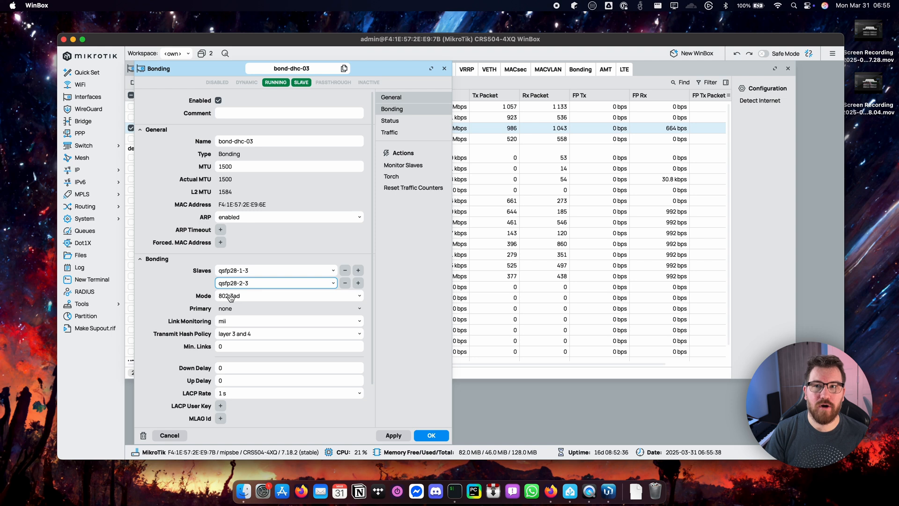
left_click(289, 296)
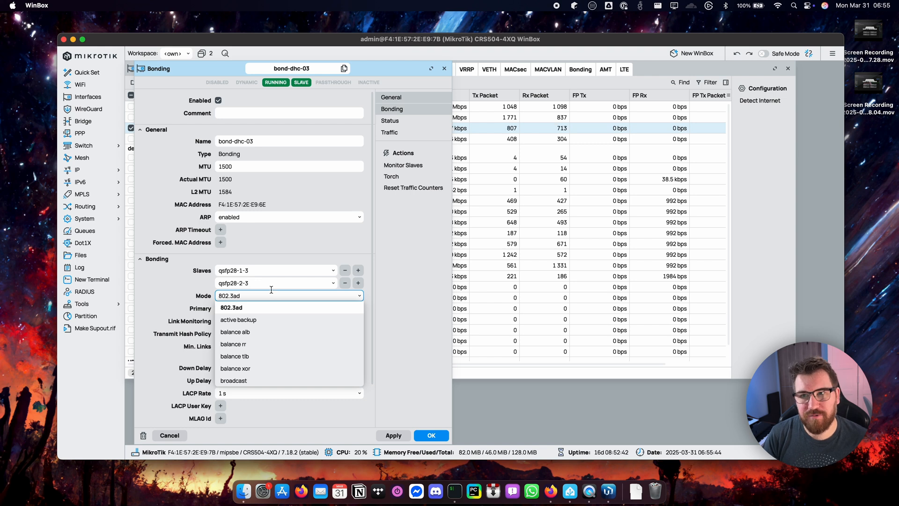
mouse_move(271, 295)
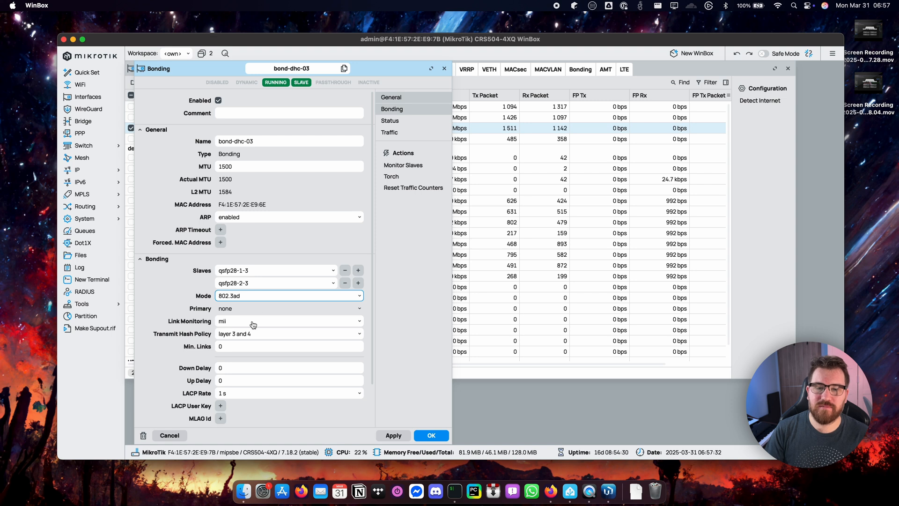
left_click(289, 320)
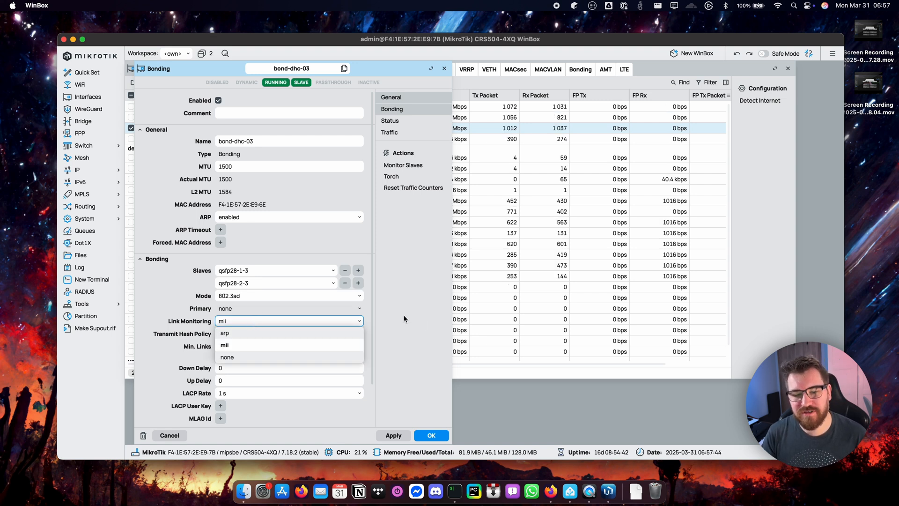
left_click(289, 333)
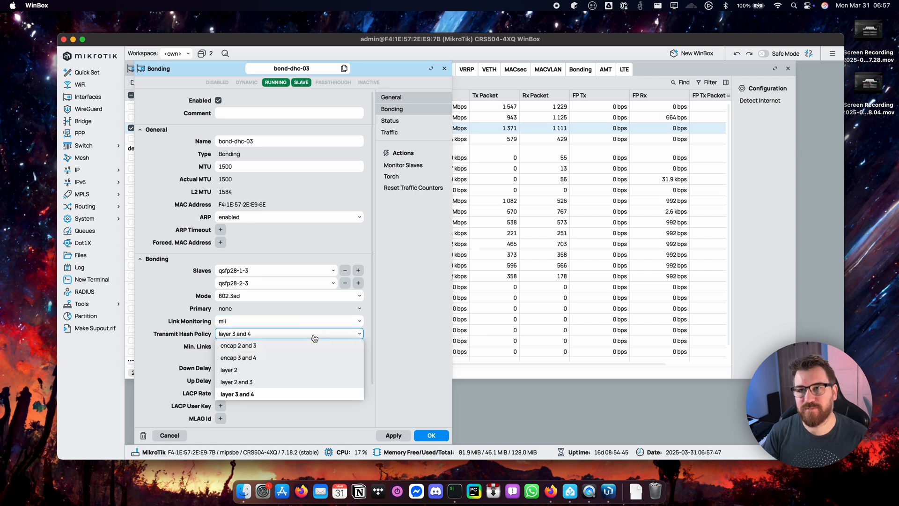
mouse_move(315, 382)
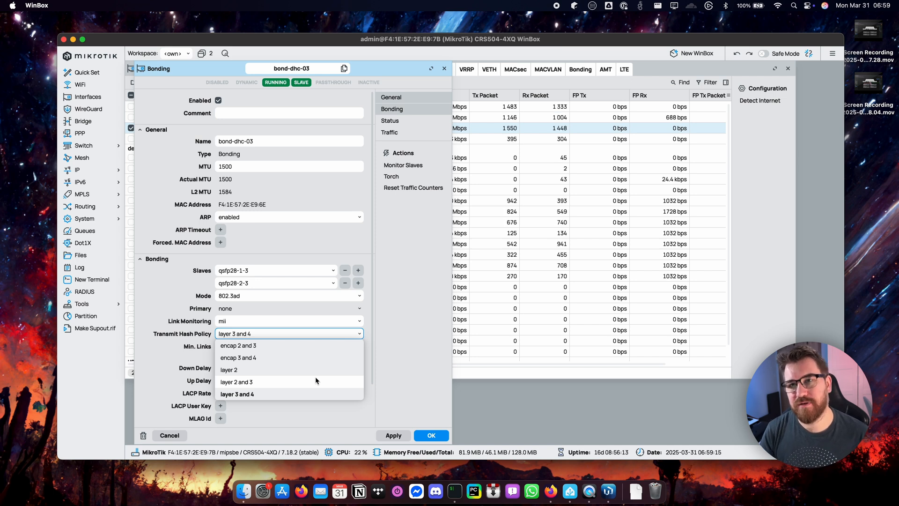
mouse_move(306, 394)
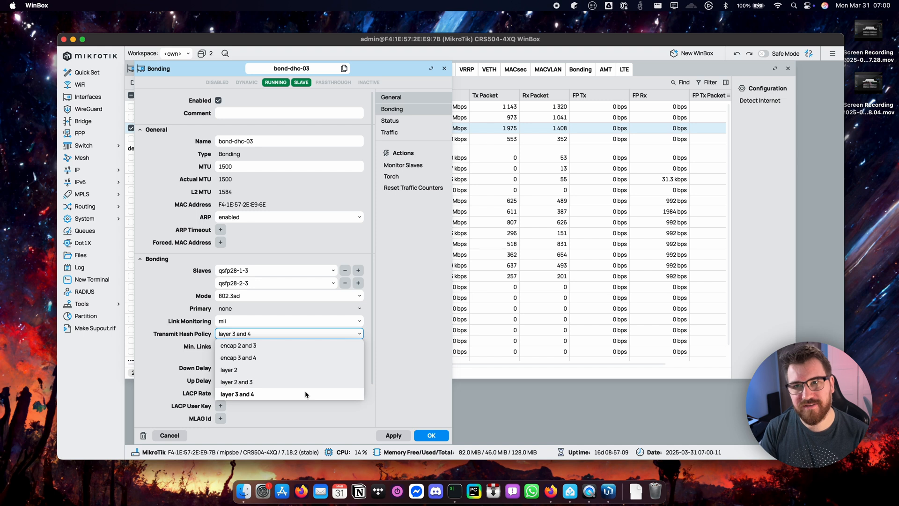
left_click(237, 394)
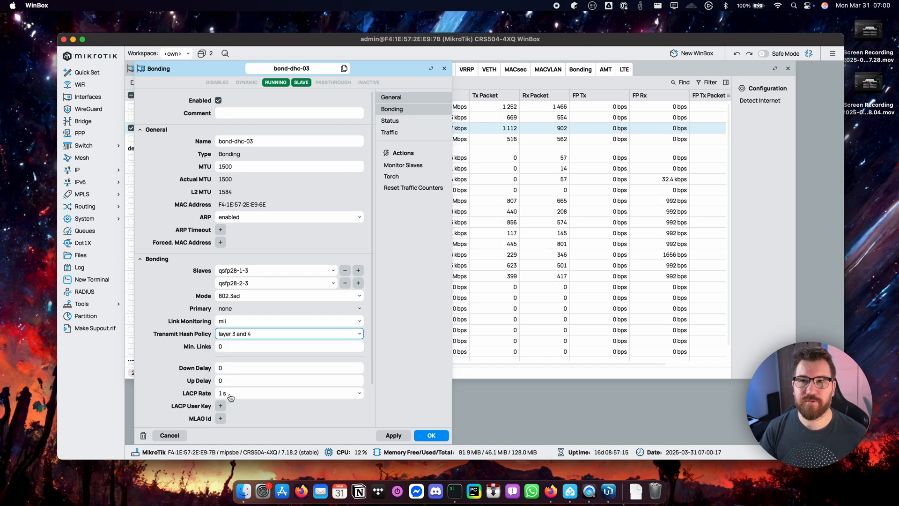
left_click(289, 393)
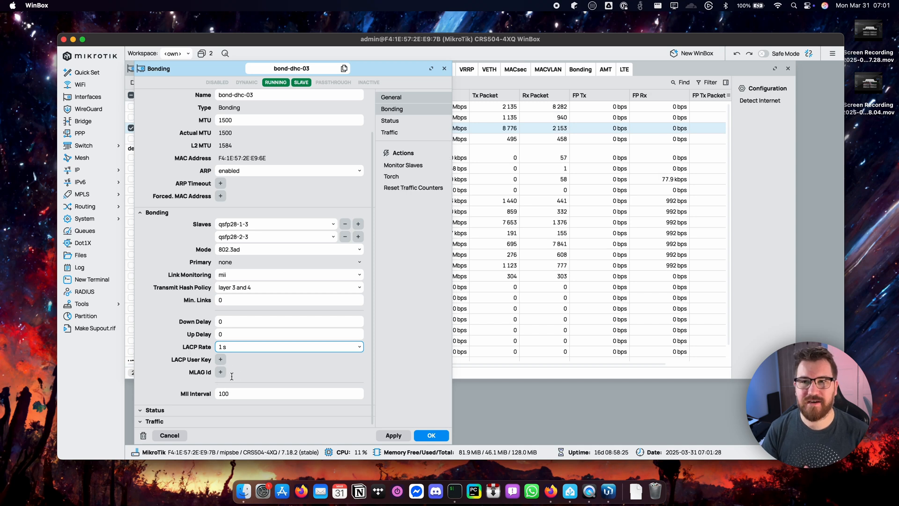
mouse_move(156, 378)
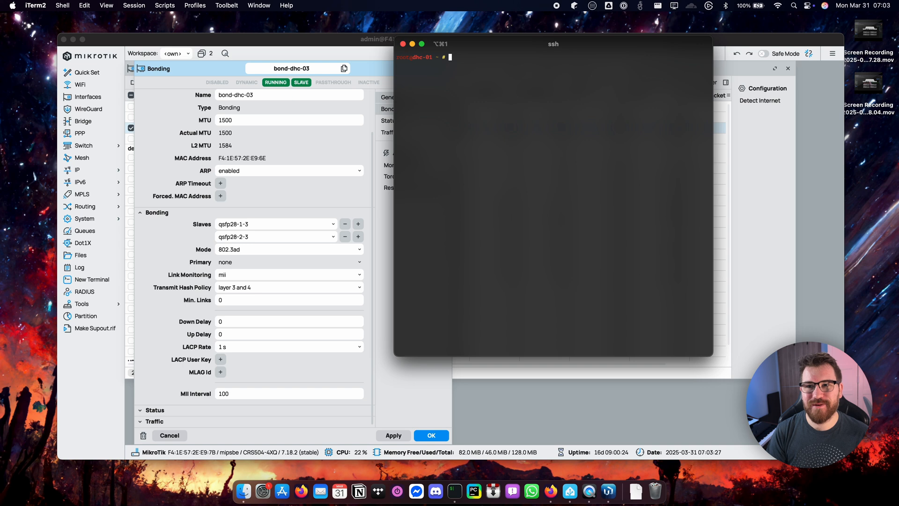
type("vim")
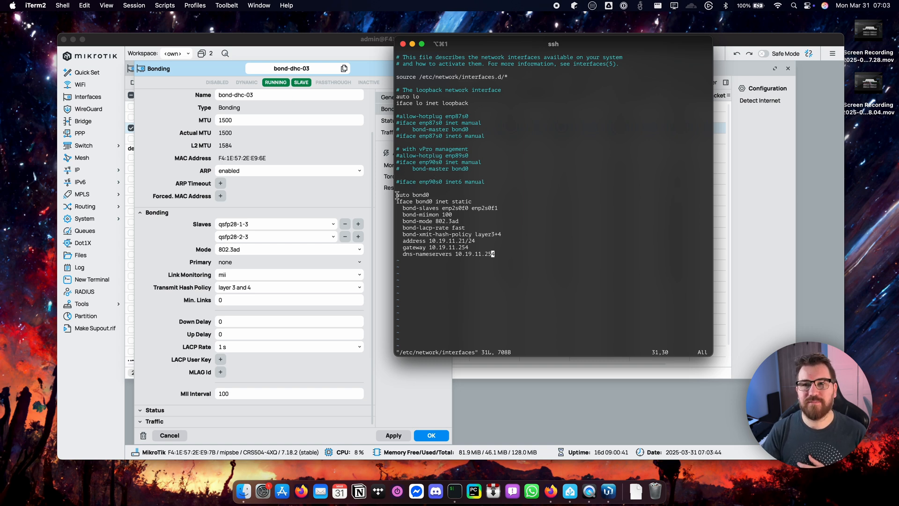
key("v")
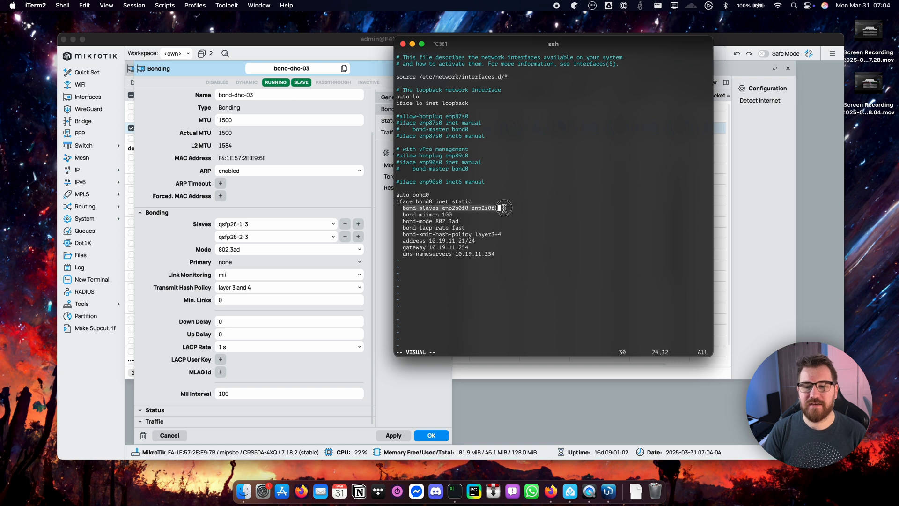
key("Escape")
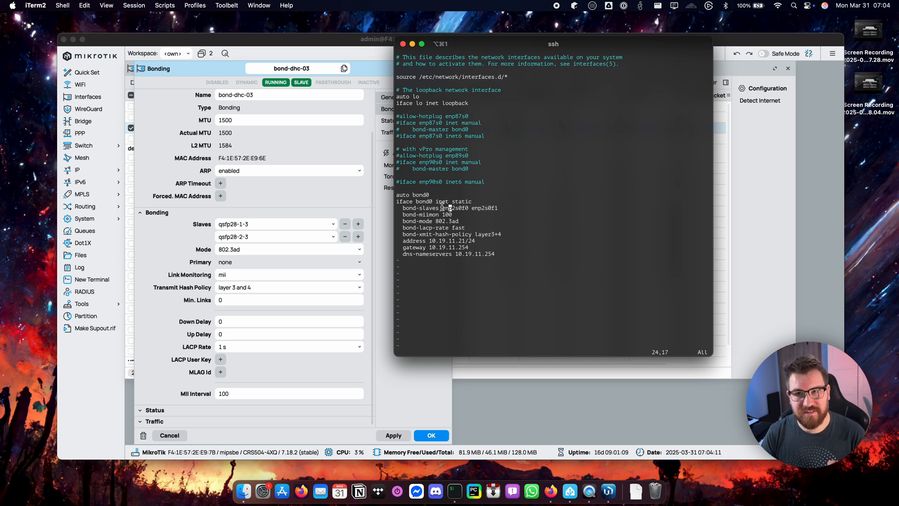
key("v")
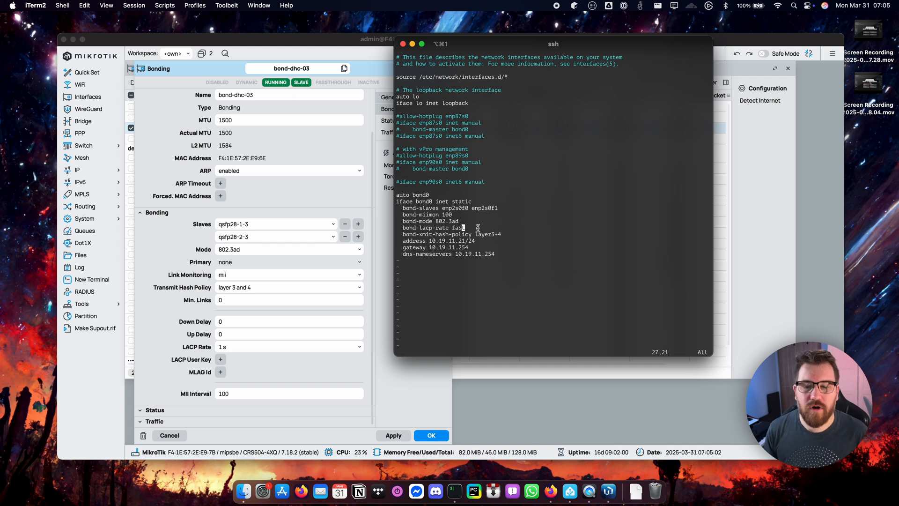
key("v")
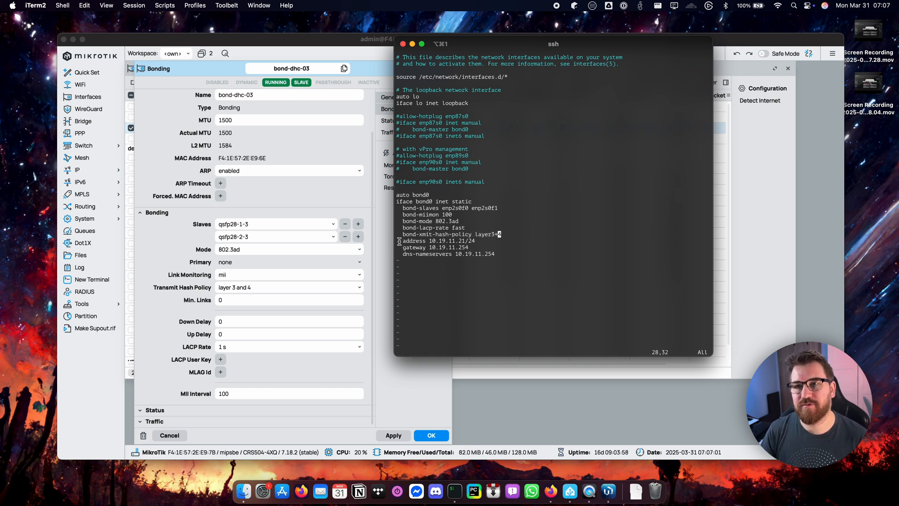
key("v")
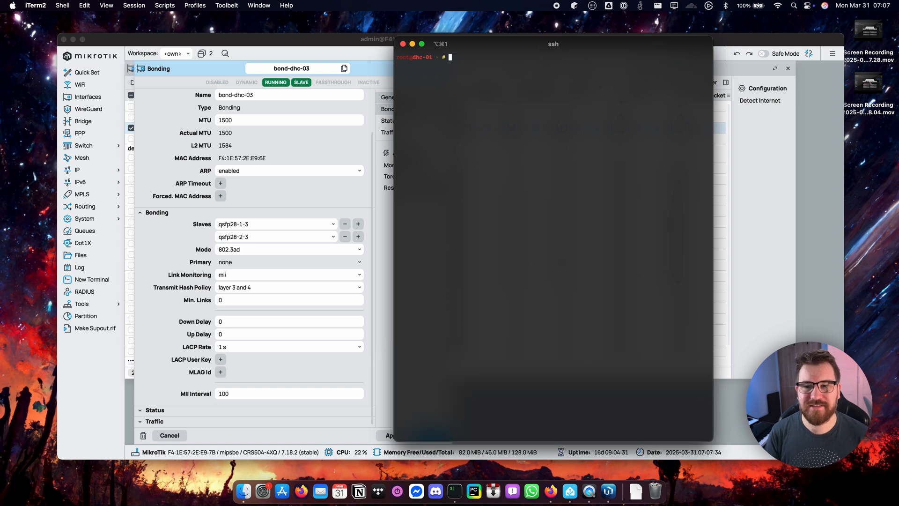
Run cat /proc/net/bonding/bond0 on dhc-01 to view the bond status.
type("cat /proc/")
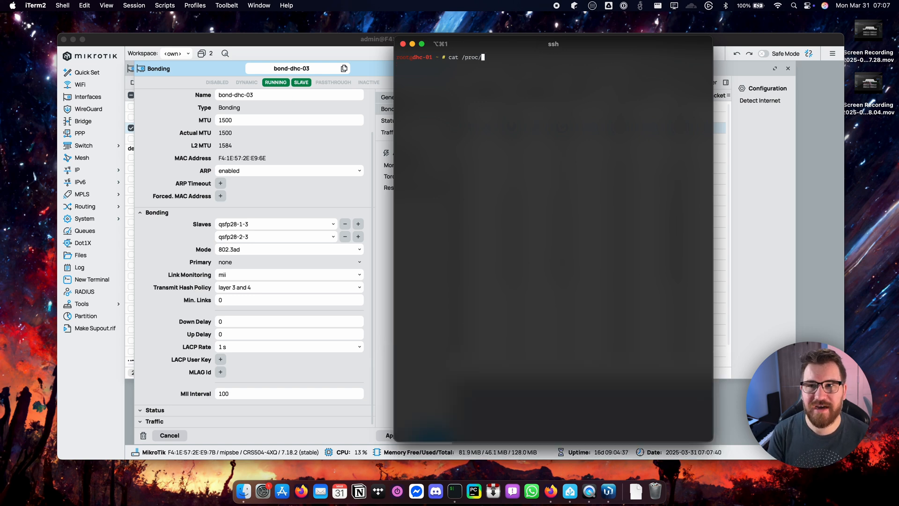
type("net/bonding/bond0")
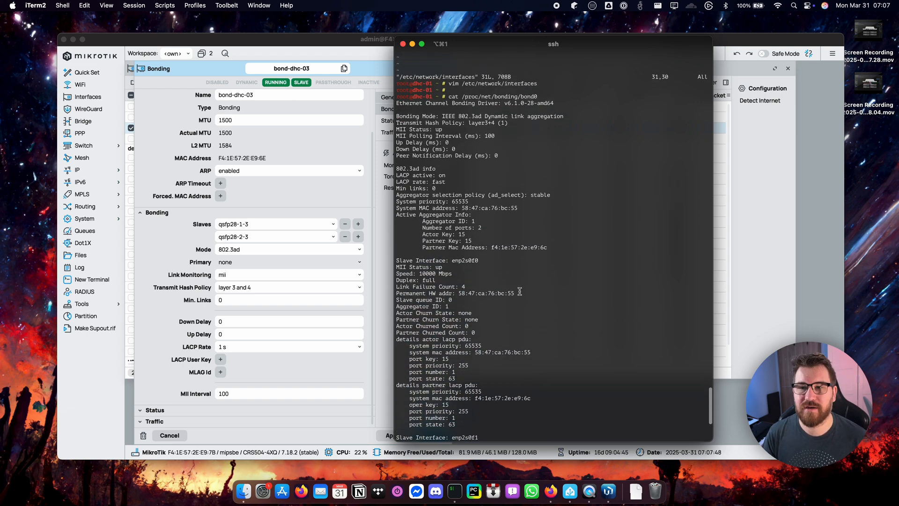
mouse_move(587, 236)
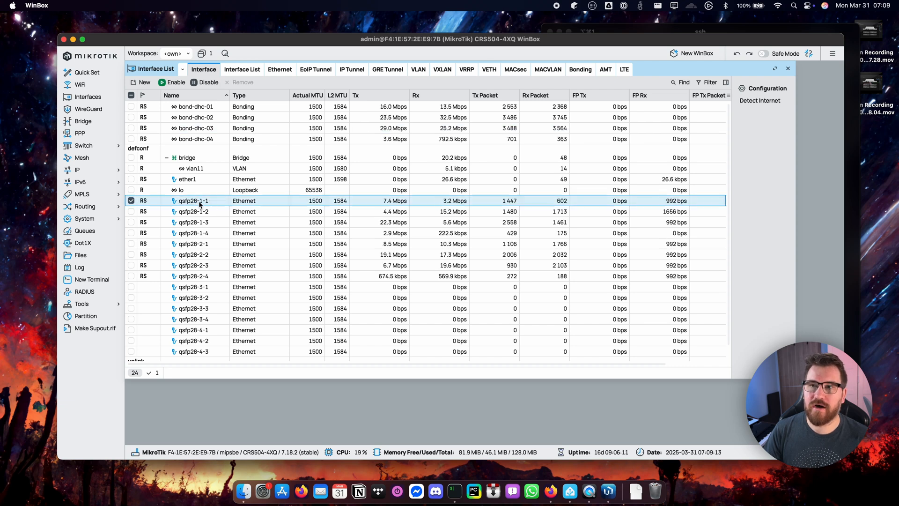
Open the settings of port qsfp28-1-1 from the interface list.
double_click(193, 200)
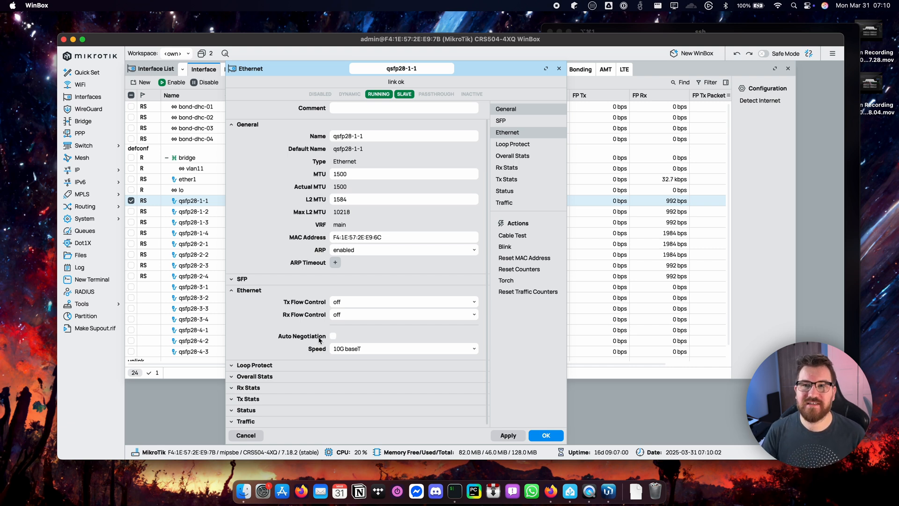
Leave qsfp28-1-1's speed at 10G baseT and close its settings.
left_click(403, 348)
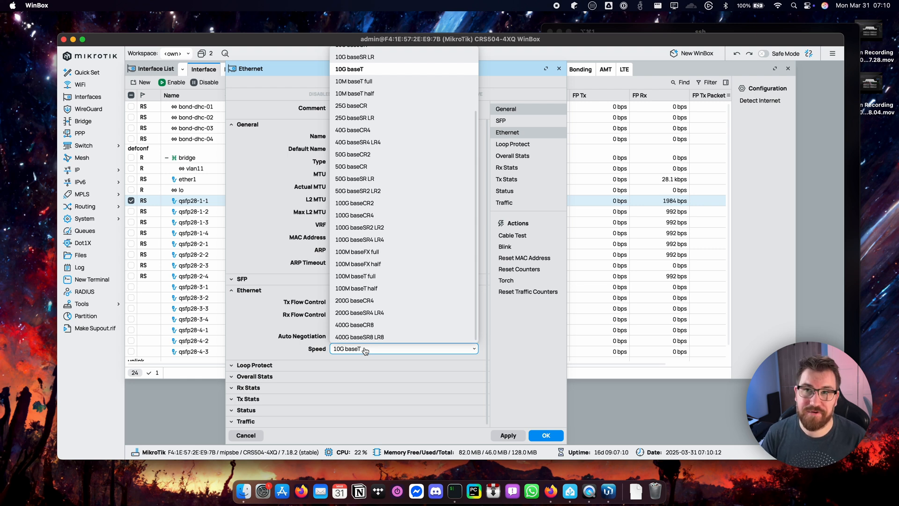
mouse_move(510, 362)
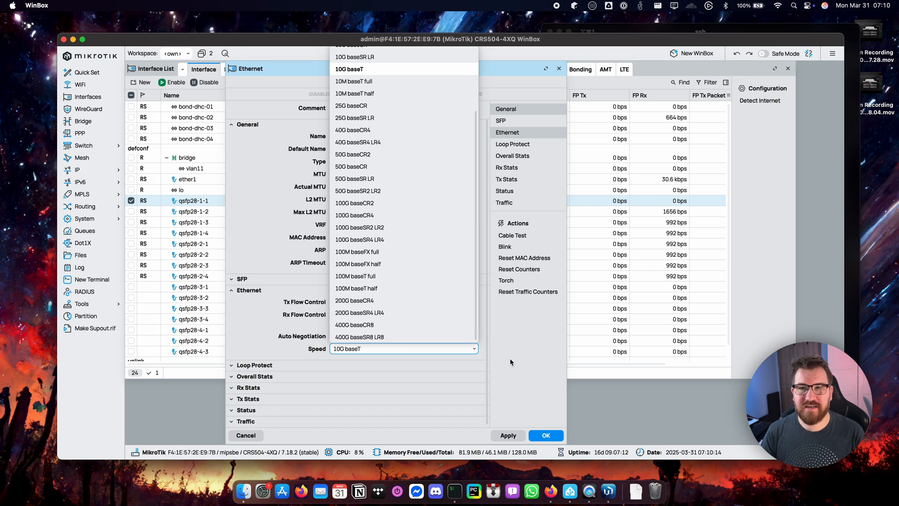
left_click(349, 69)
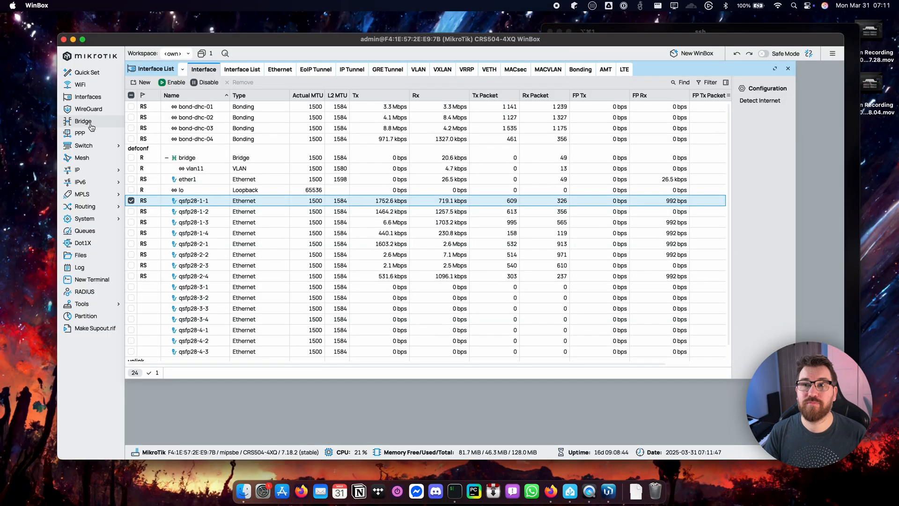
Open the Bridge settings to list bond-dhc-01 to bond-dhc-04 as ports.
left_click(82, 121)
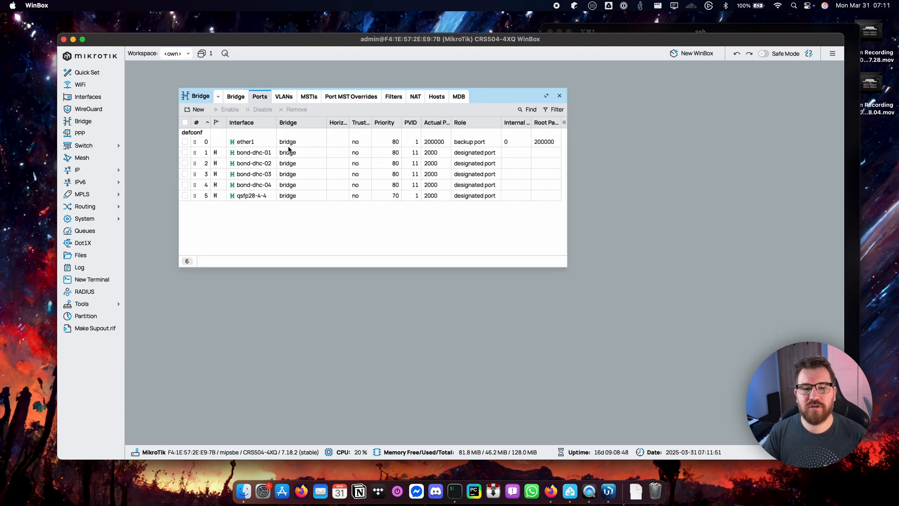
mouse_move(434, 290)
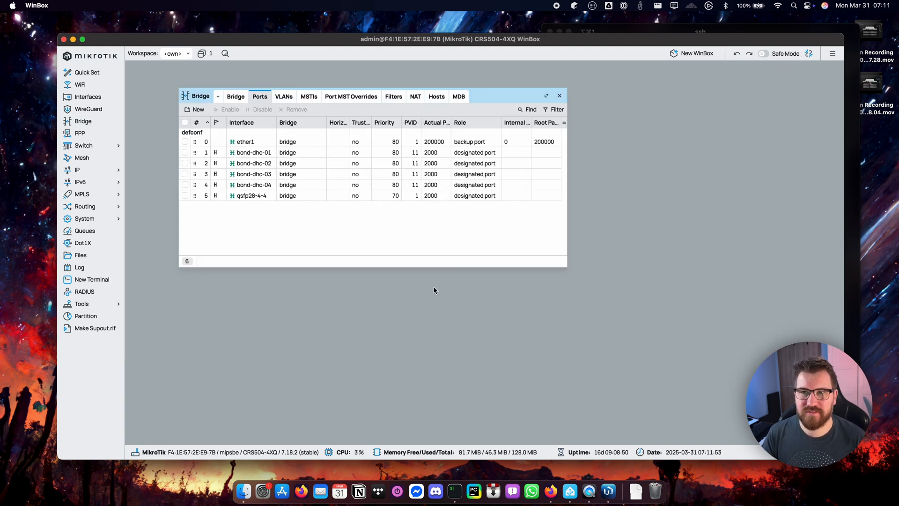
mouse_move(307, 168)
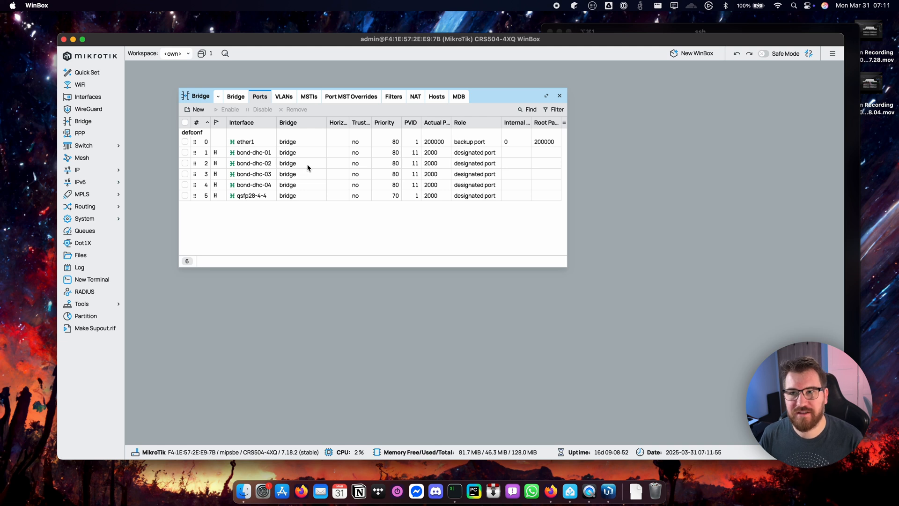
mouse_move(314, 178)
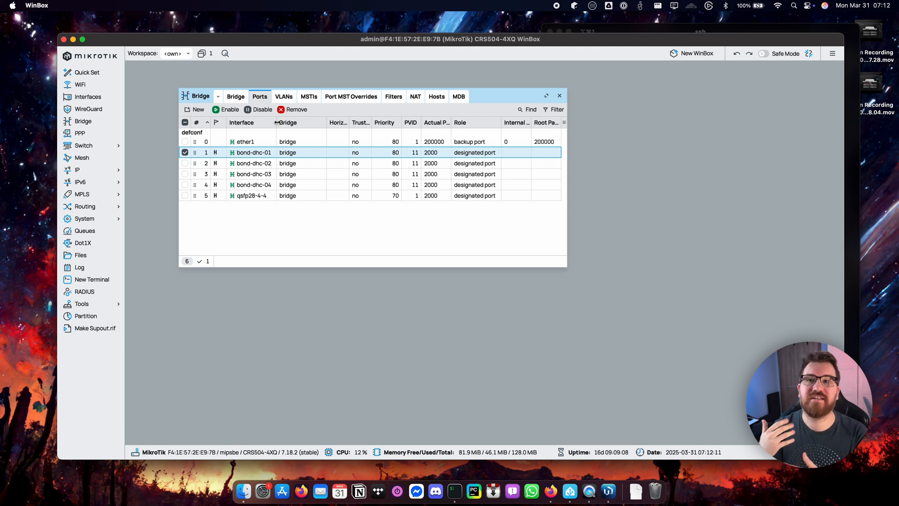
mouse_move(343, 122)
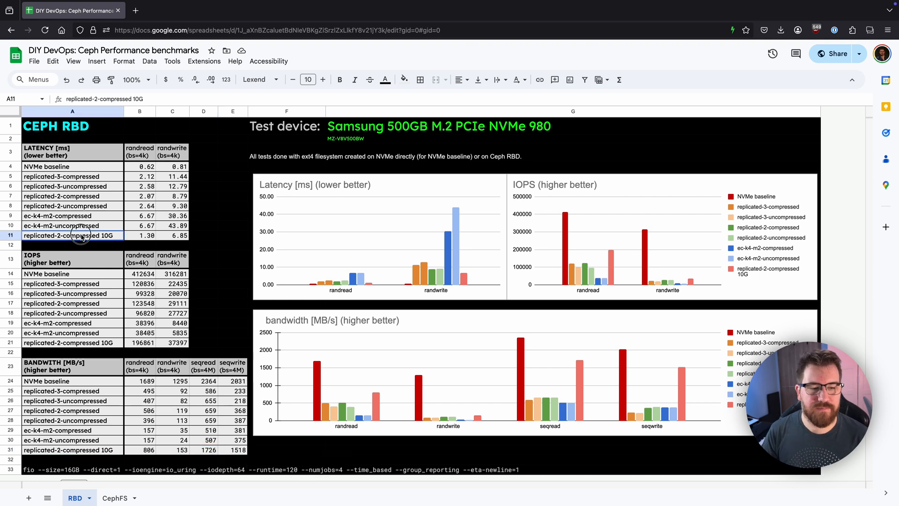
Highlight the replicated-2-compressed 10G latency row (1.30 randread, 6.85 randwrite).
left_click_drag(72, 235, 171, 236)
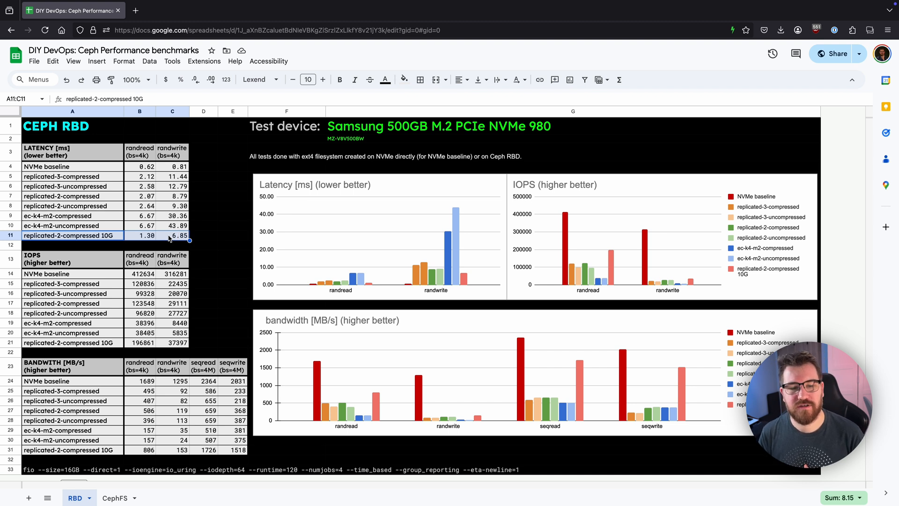
mouse_move(71, 214)
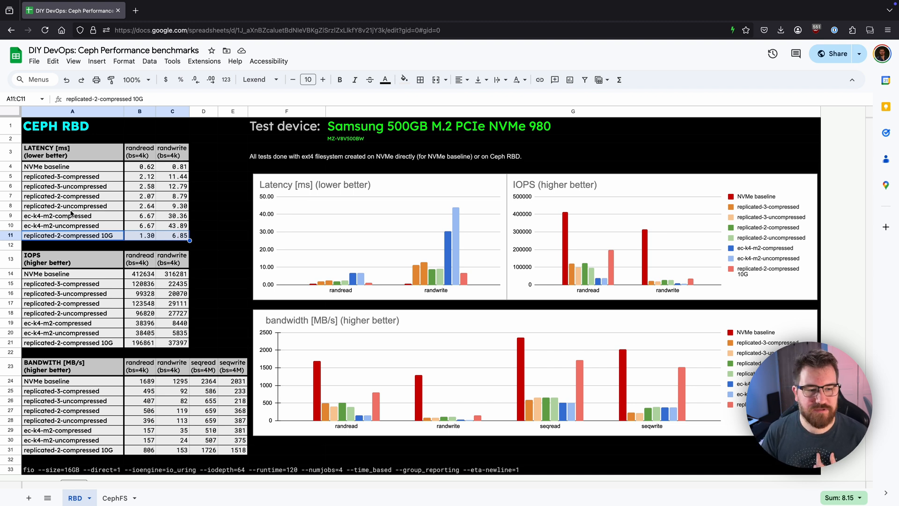
left_click(72, 196)
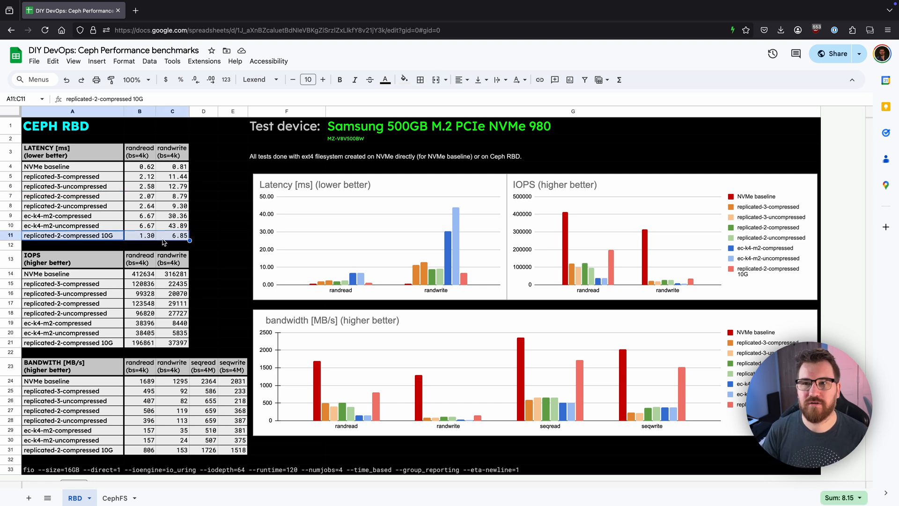
mouse_move(160, 231)
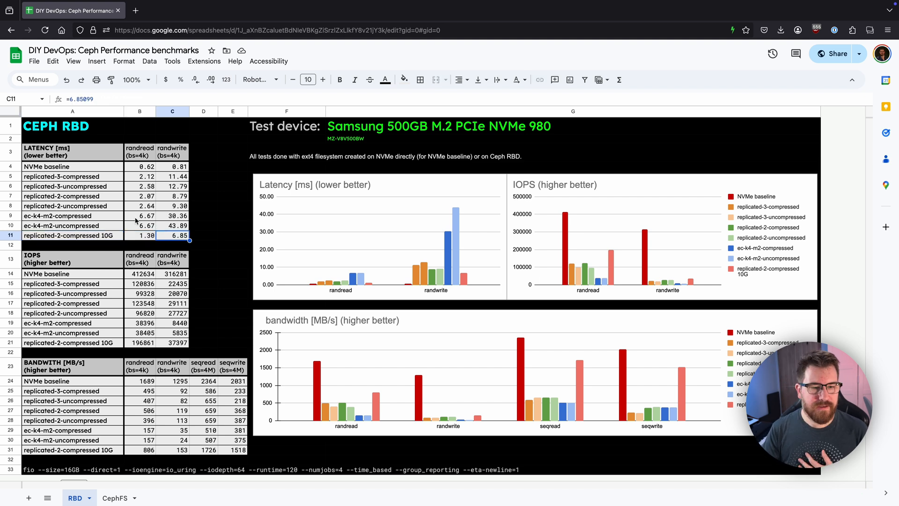
left_click(139, 196)
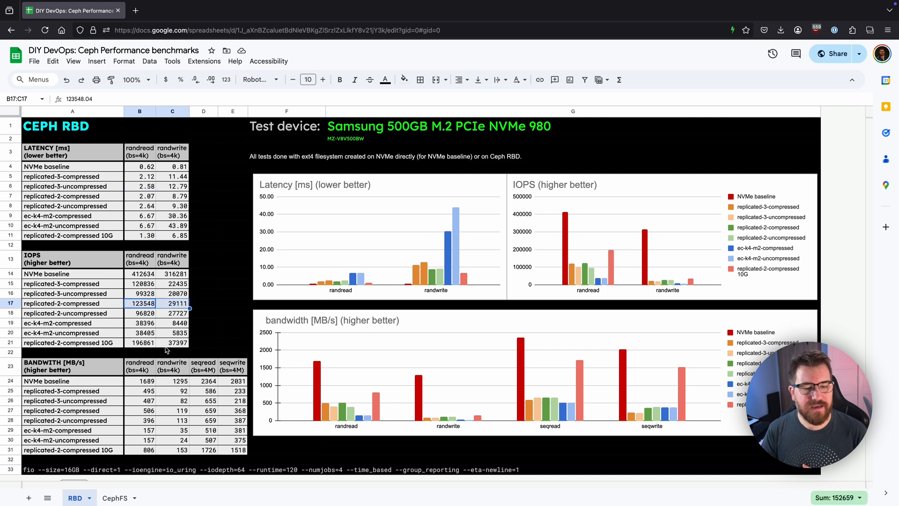
left_click(140, 342)
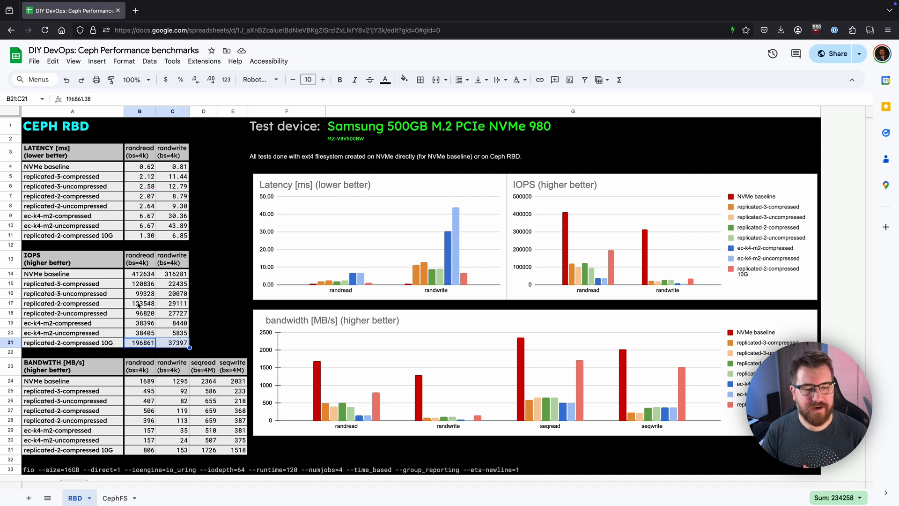
left_click(172, 343)
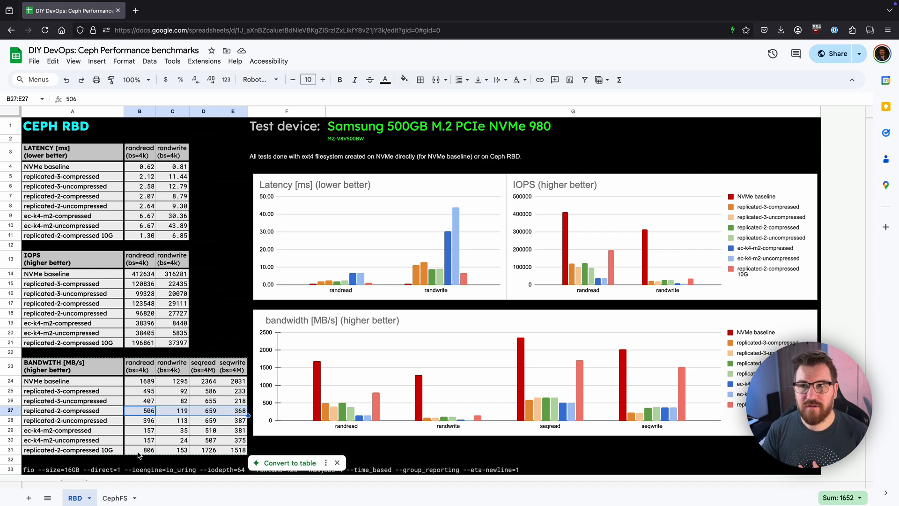
left_click(171, 450)
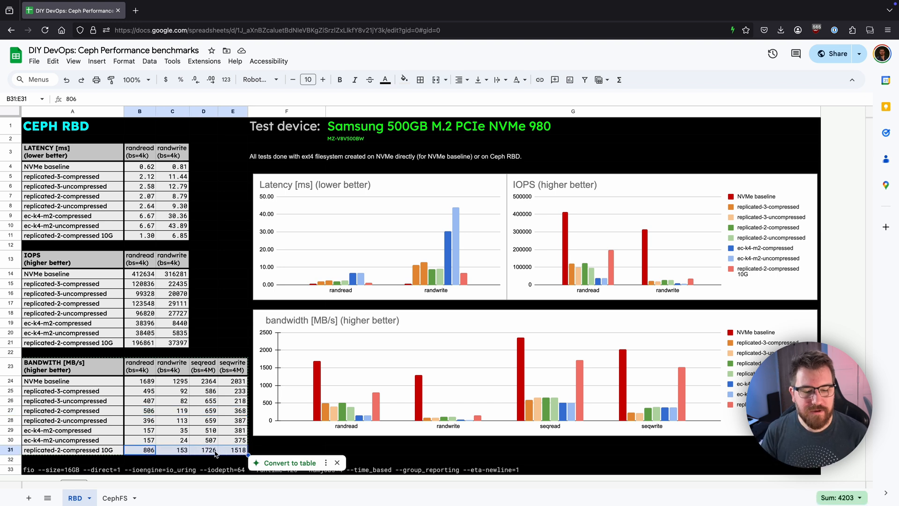
left_click(232, 450)
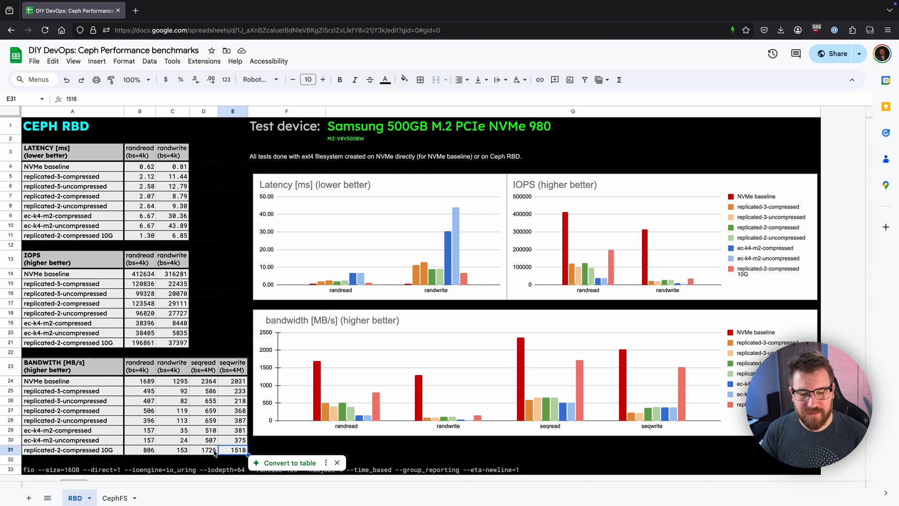
left_click(203, 450)
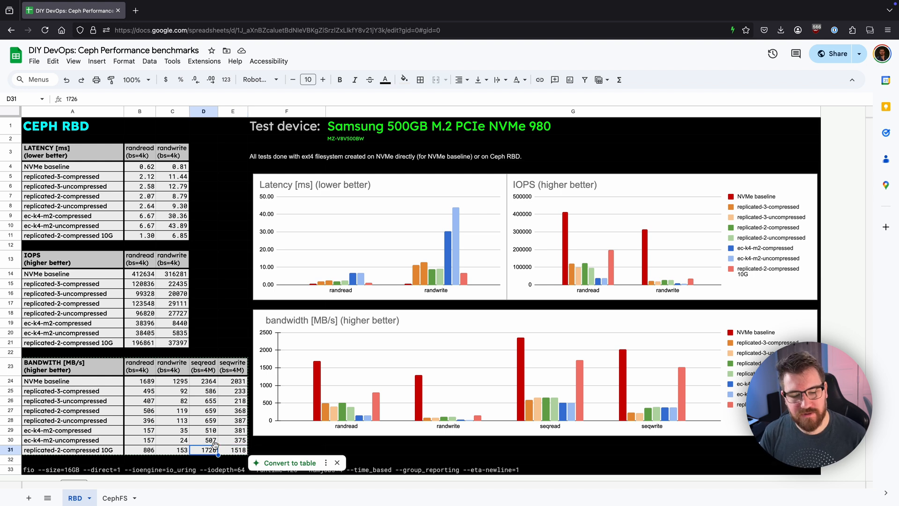